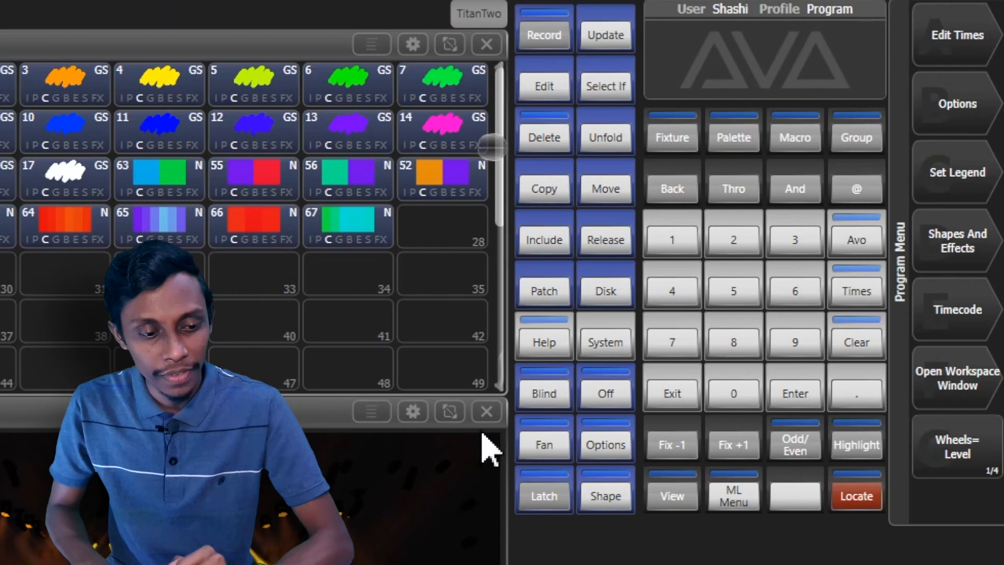
- Create a new empty show named 'Shashi test show' from the Disk menu
left_click(604, 291)
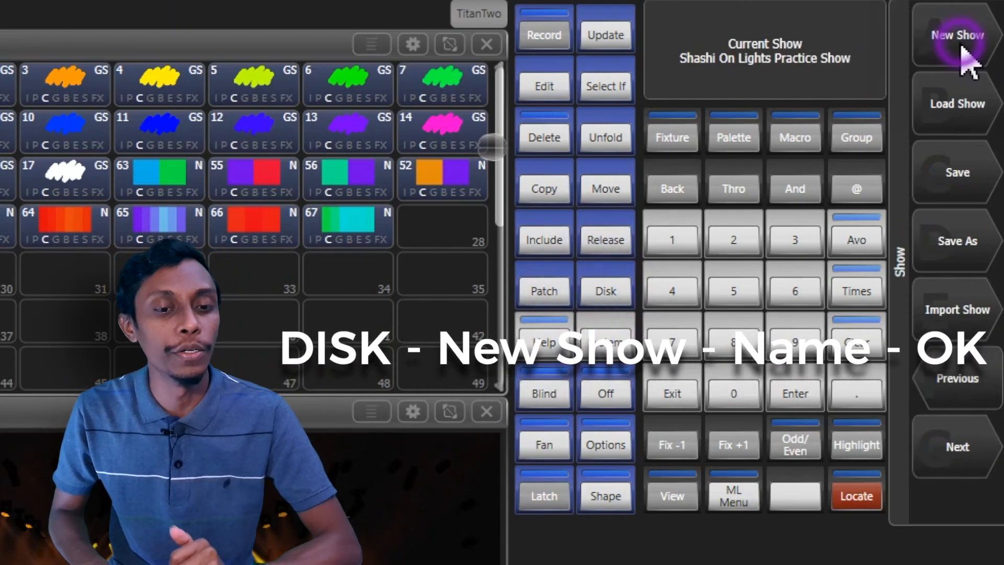
left_click(956, 35)
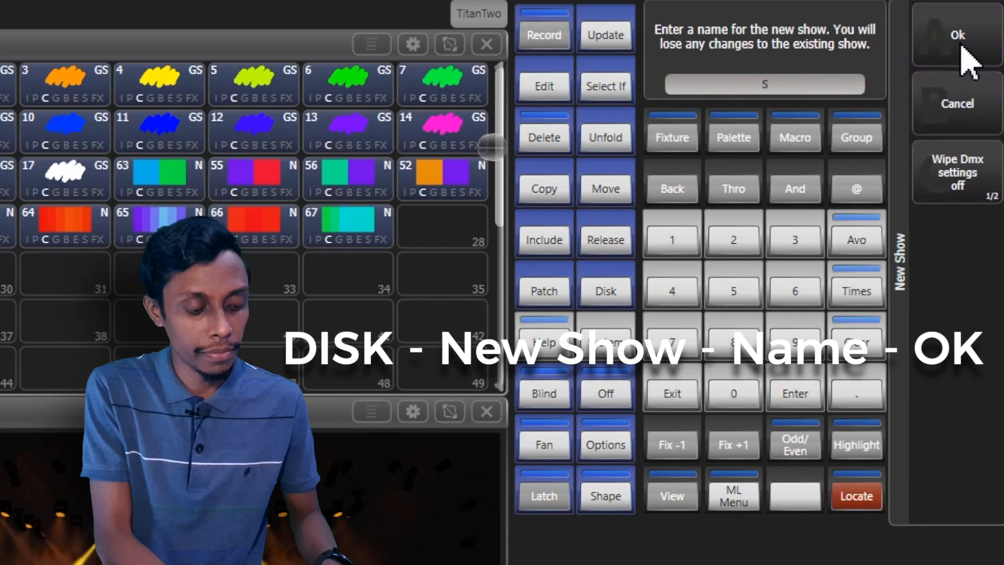
type("hashi test show")
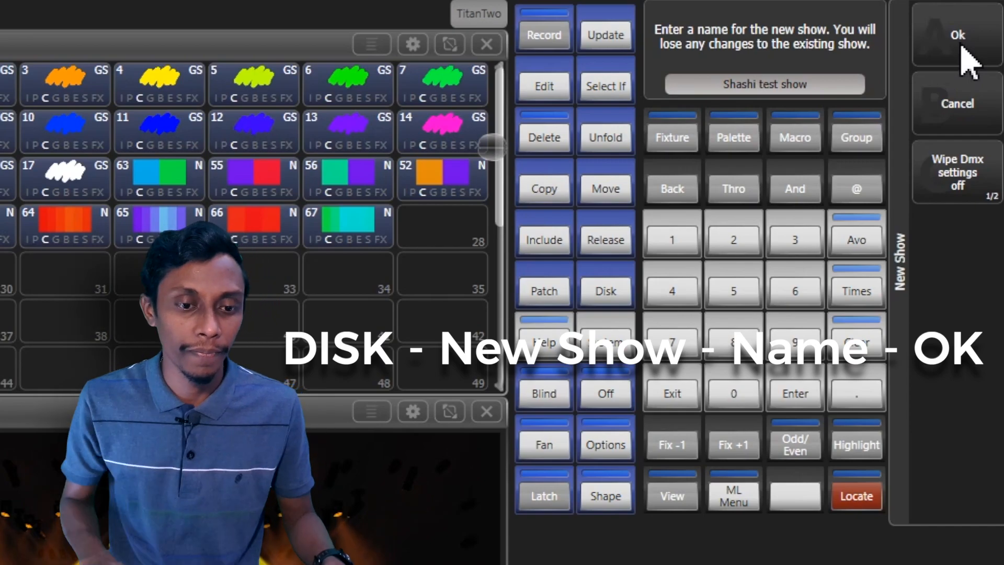
left_click(957, 34)
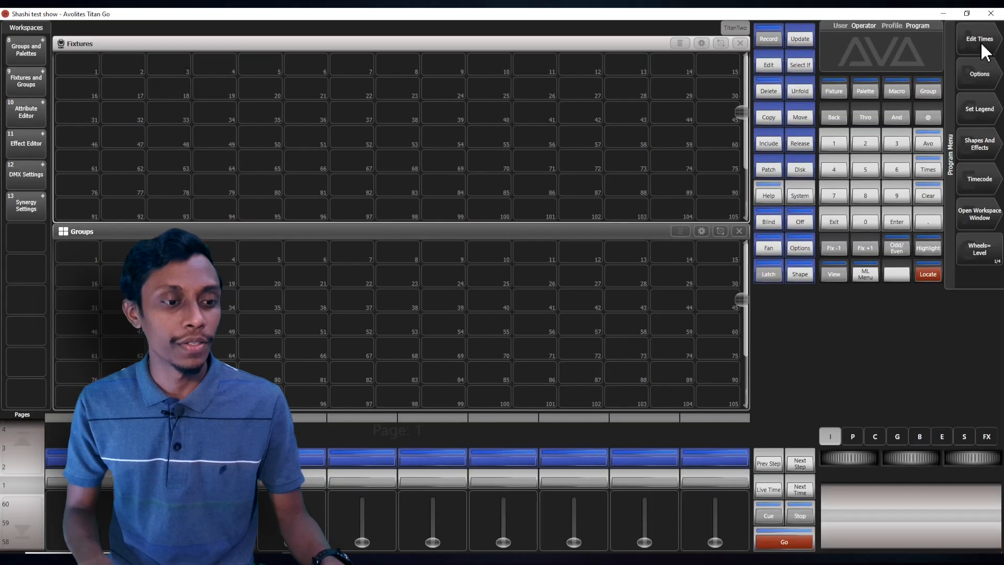
mouse_move(722, 323)
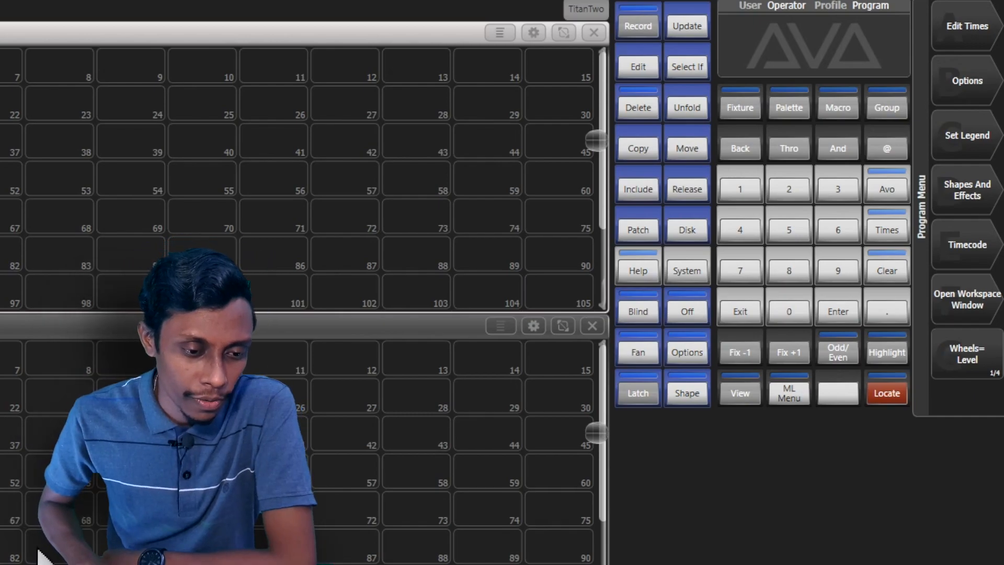
- Patch ten Face light dimmers on DMX line 1 at addresses 1.1 to 1.10
left_click(636, 229)
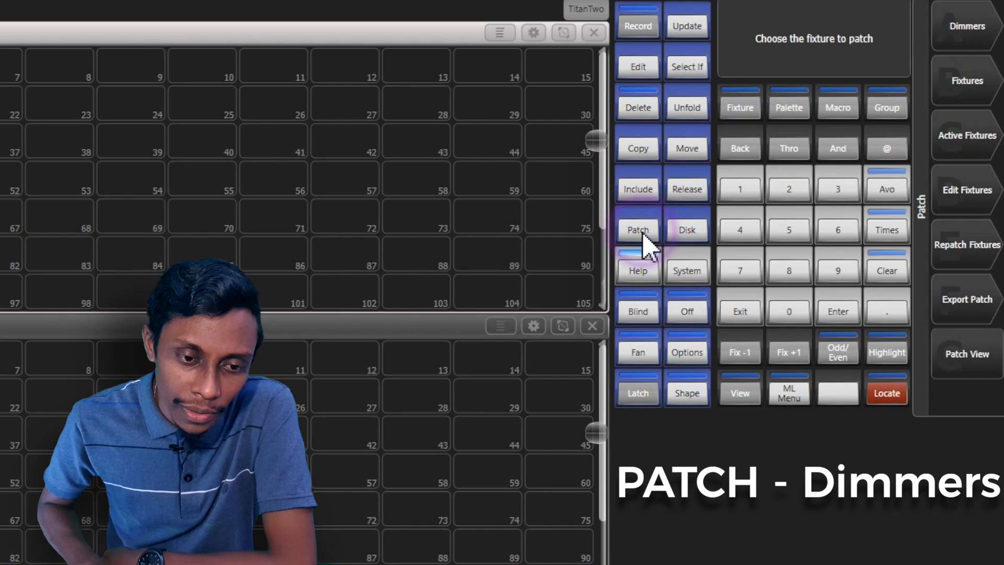
left_click(637, 229)
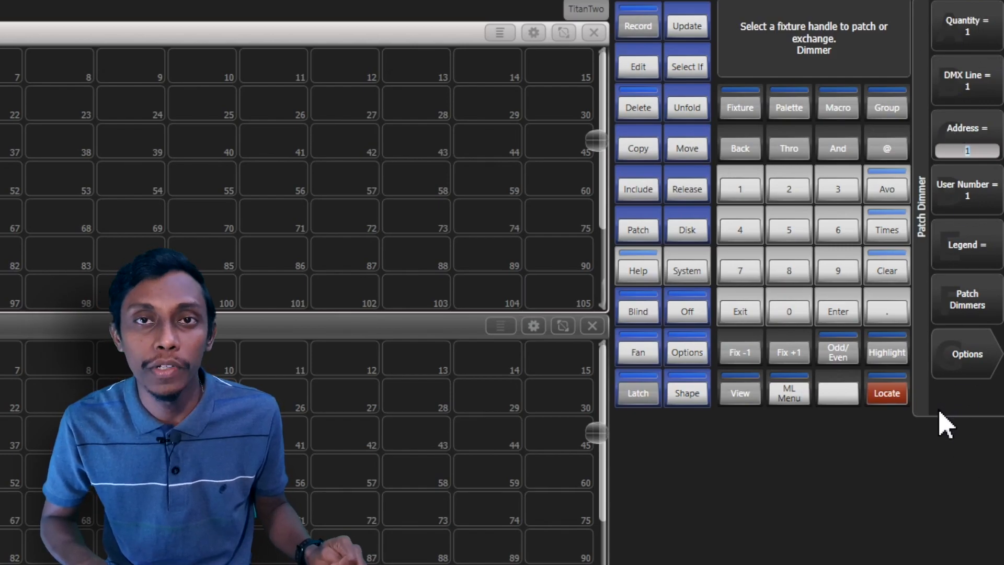
left_click(966, 27)
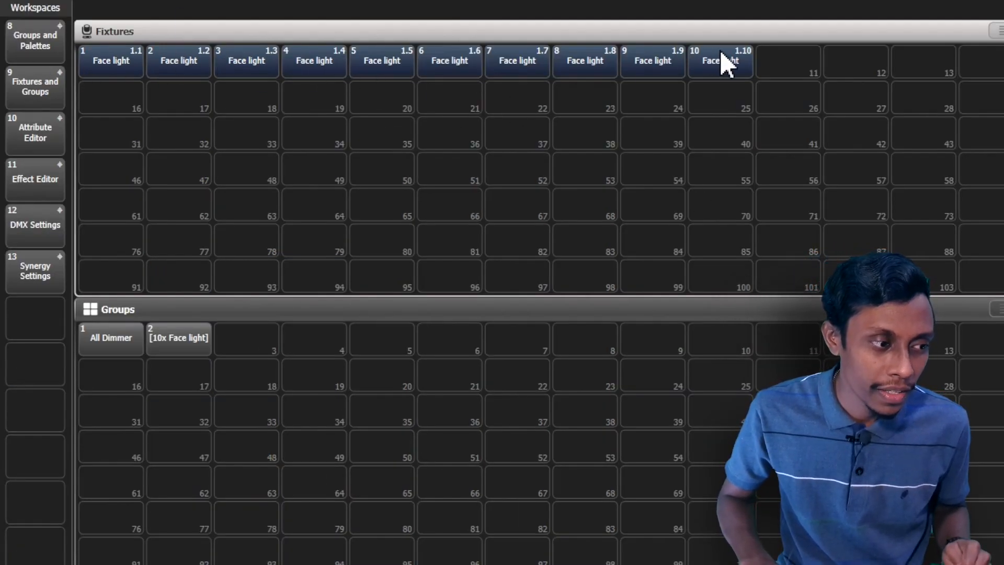
mouse_move(618, 142)
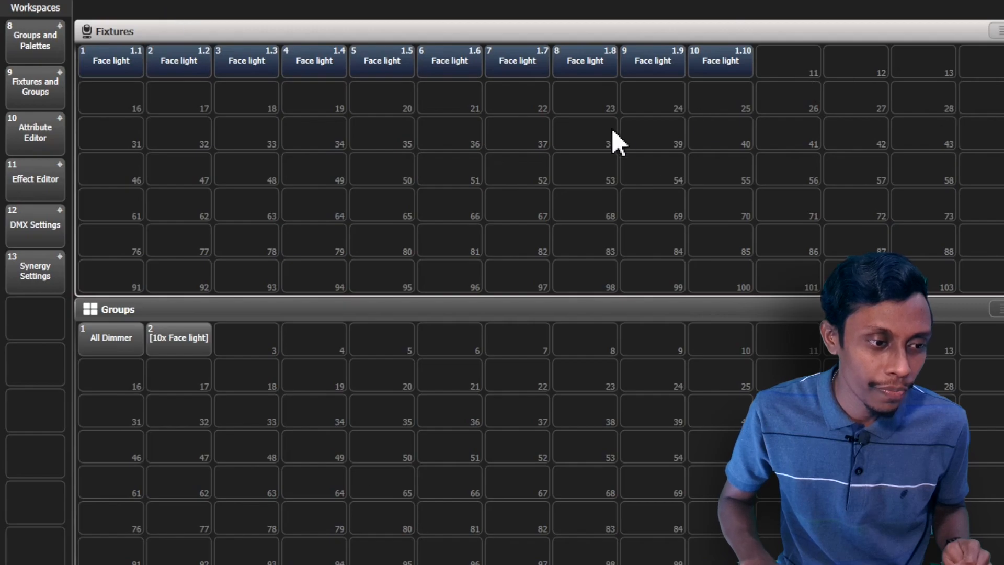
mouse_move(700, 314)
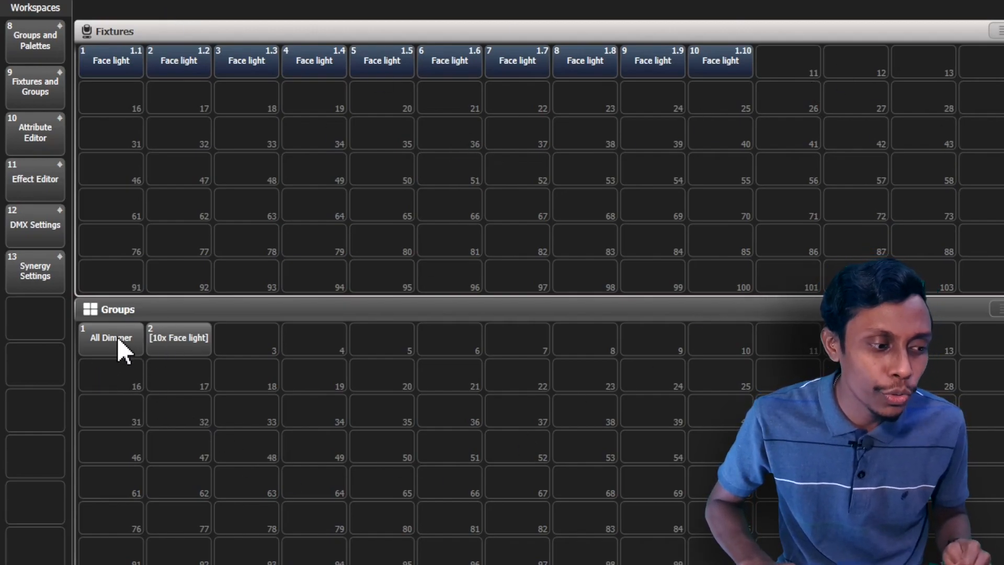
mouse_move(150, 358)
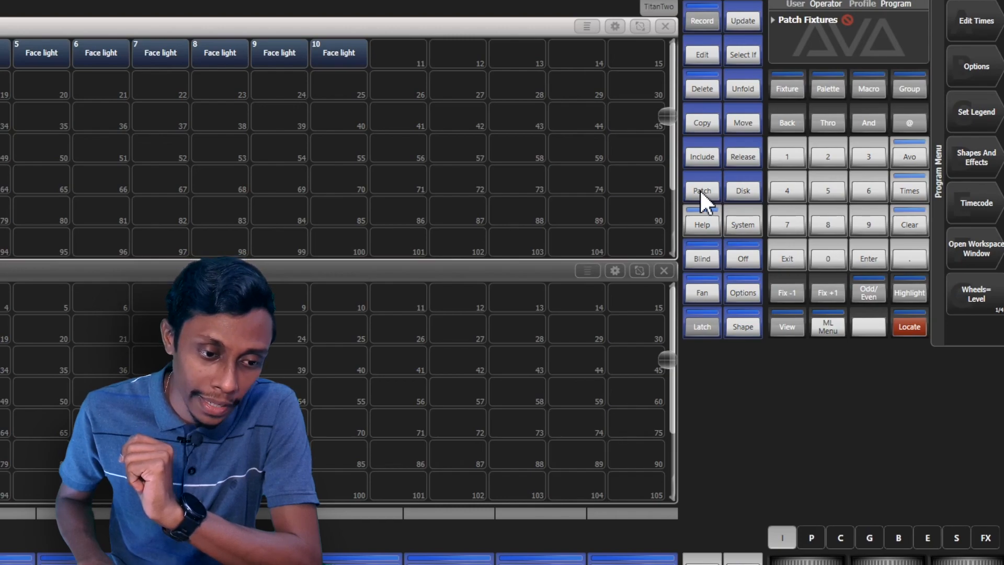
- Open the Patch View table showing the ten Face light dimmers at 1.1–1.10
left_click(701, 191)
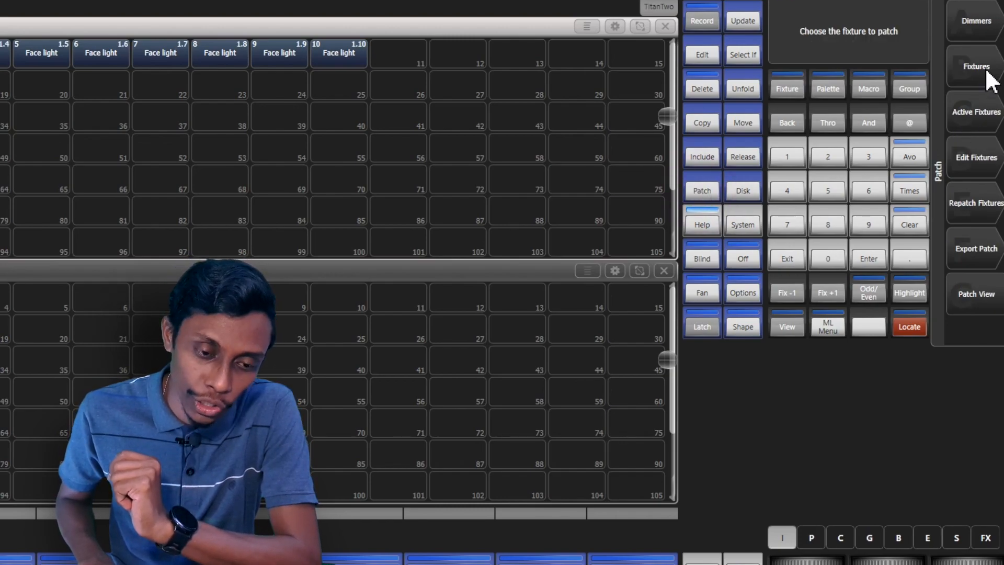
left_click(976, 66)
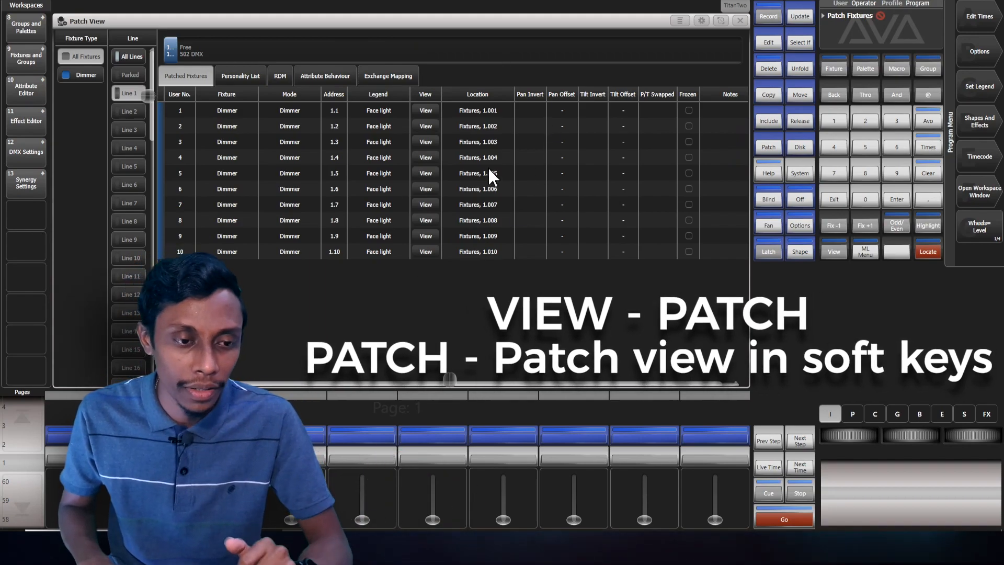
left_click(928, 173)
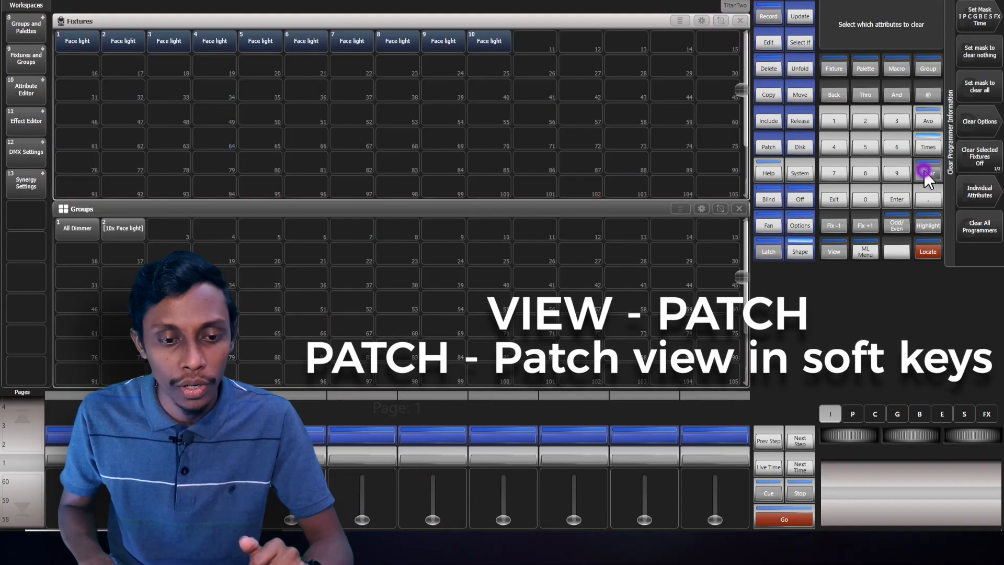
left_click(767, 146)
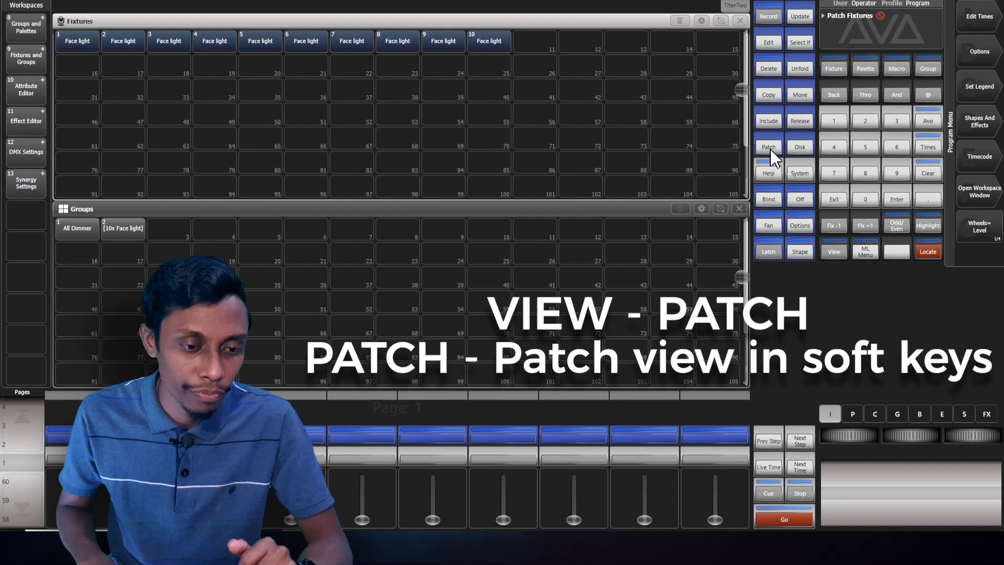
left_click(767, 146)
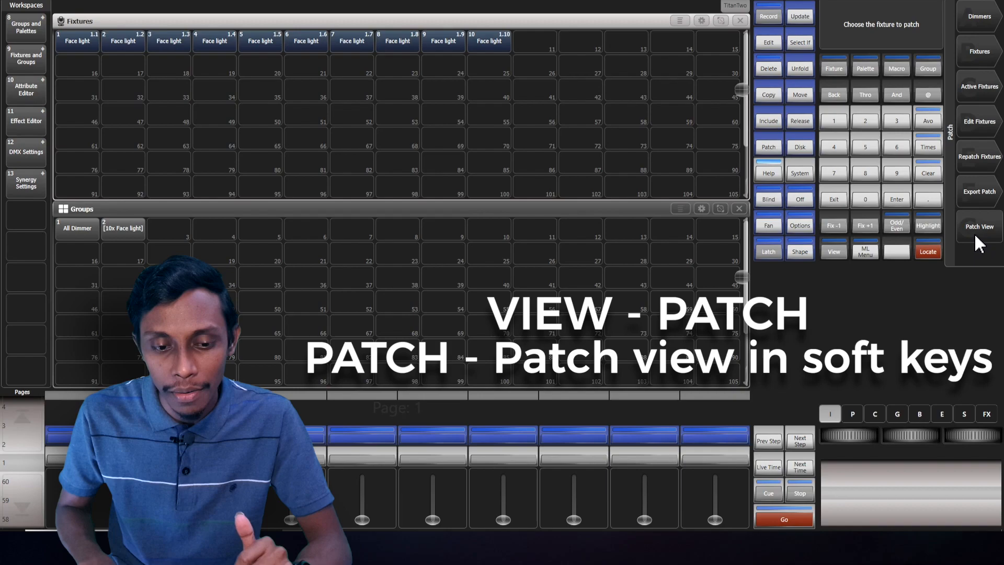
left_click(979, 226)
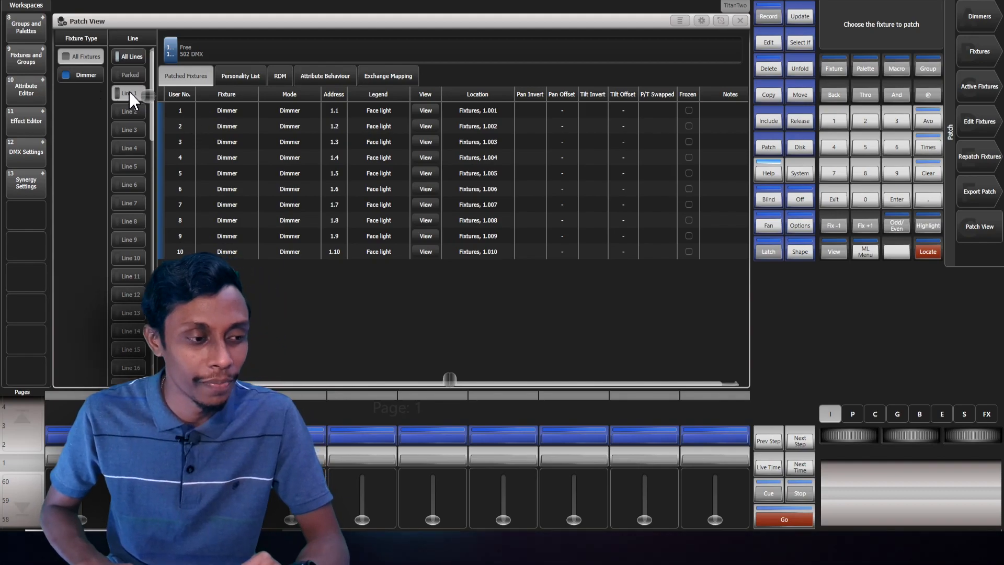
- Filter to line 1, search 'martin' and pick the Rush Par 1 RGBW 7 DMX personality
left_click(240, 75)
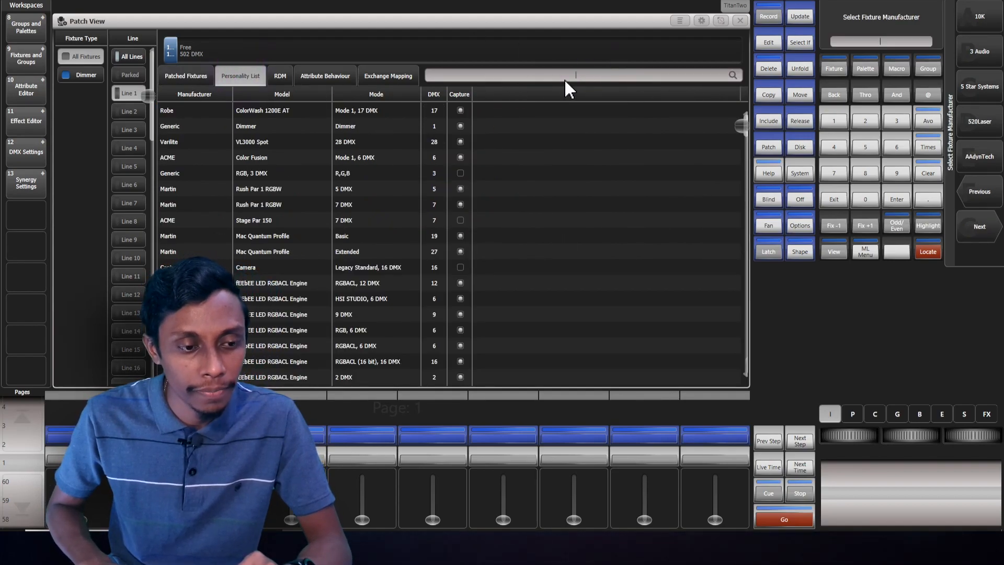
mouse_move(650, 108)
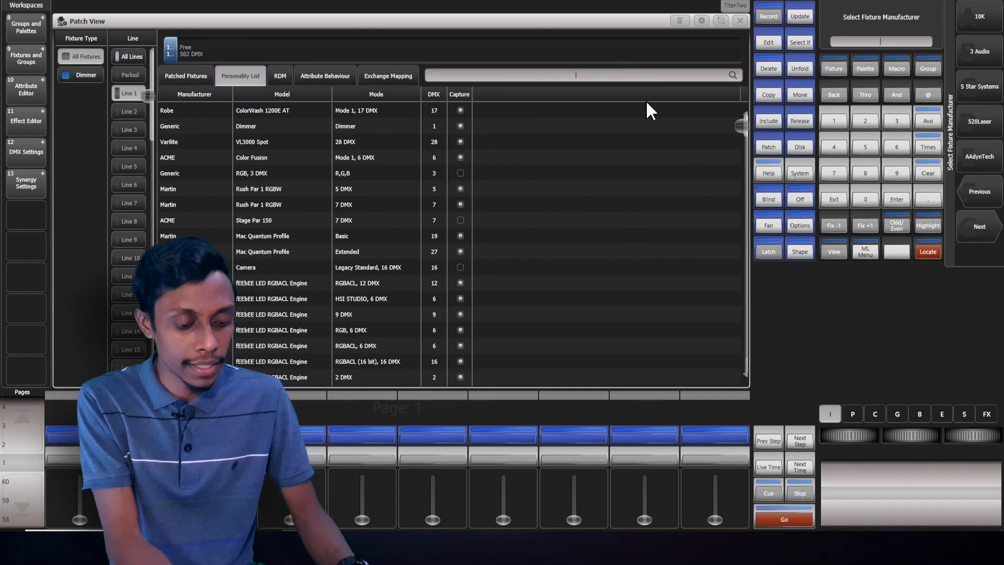
type("m")
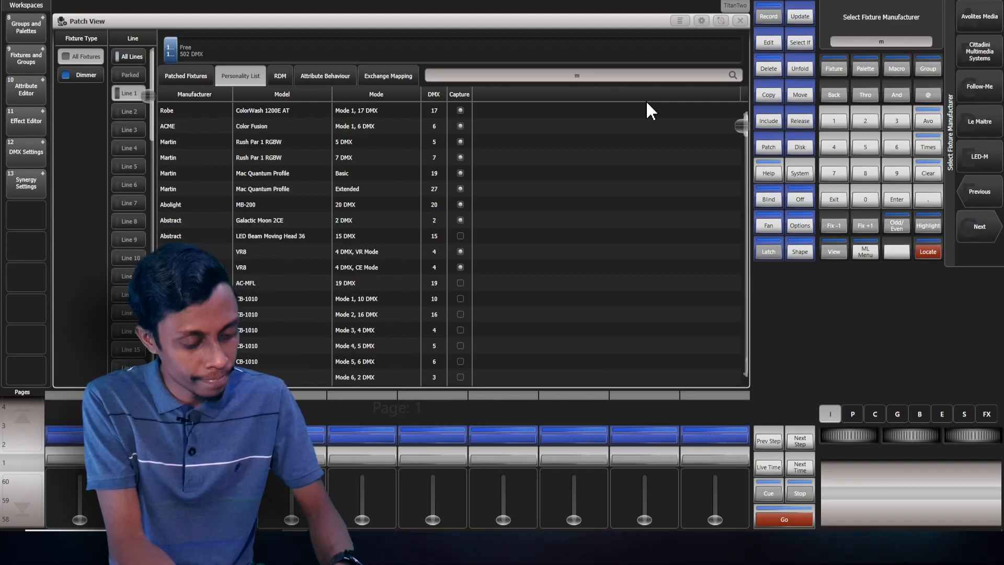
type("artin par")
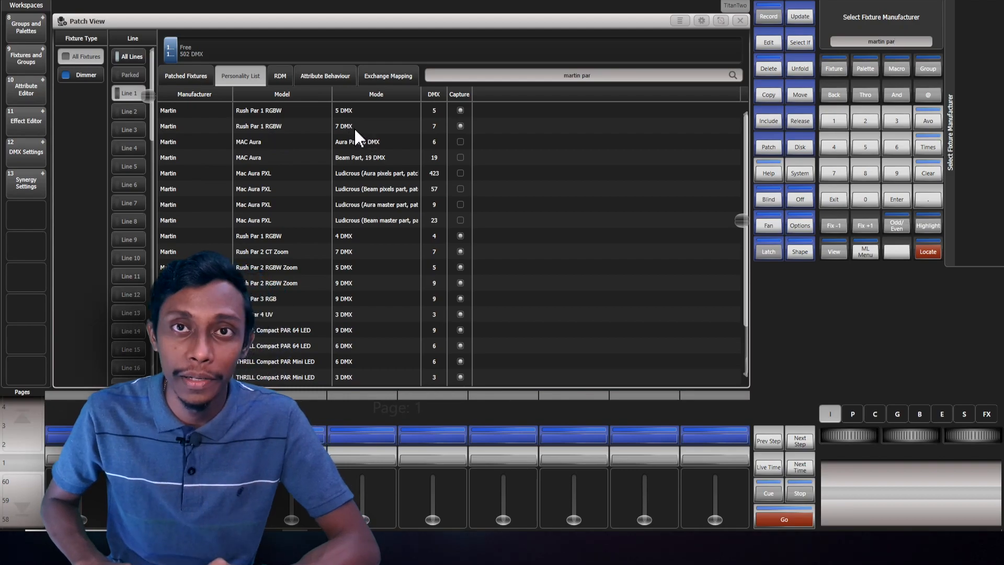
left_click(282, 125)
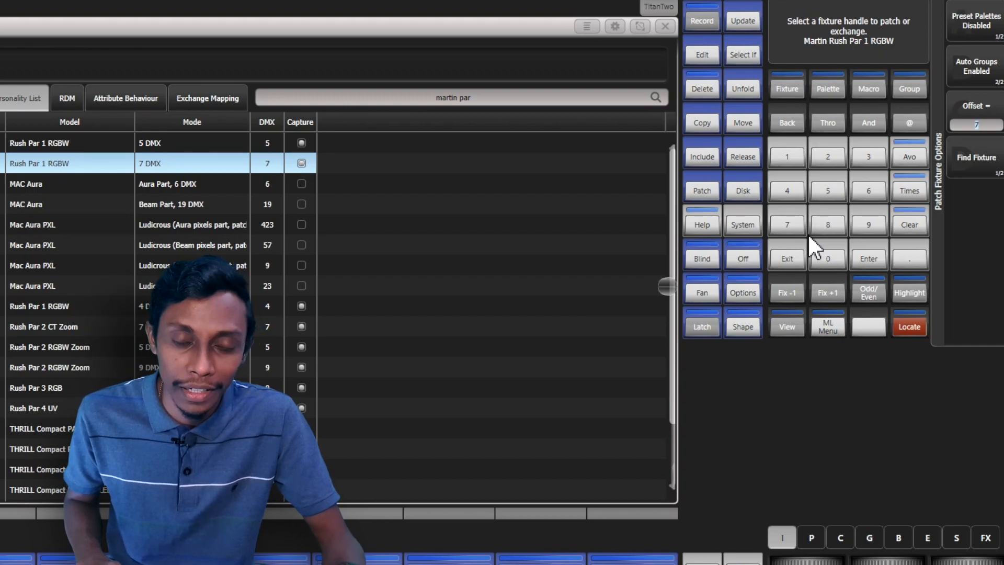
mouse_move(828, 221)
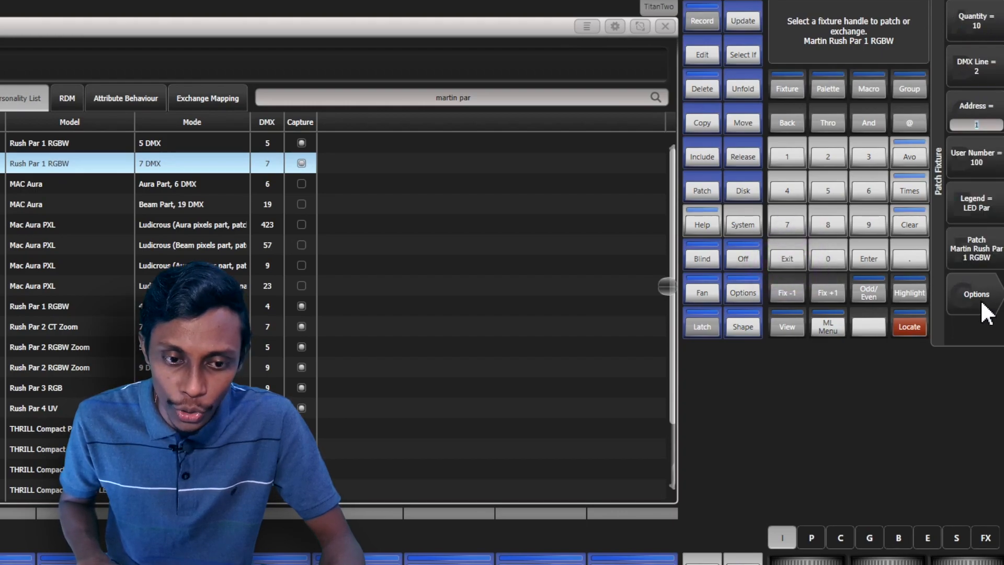
- Enable Auto Groups and patch ten Rush Par 1 RGBW as LED Par from number 100
left_click(975, 292)
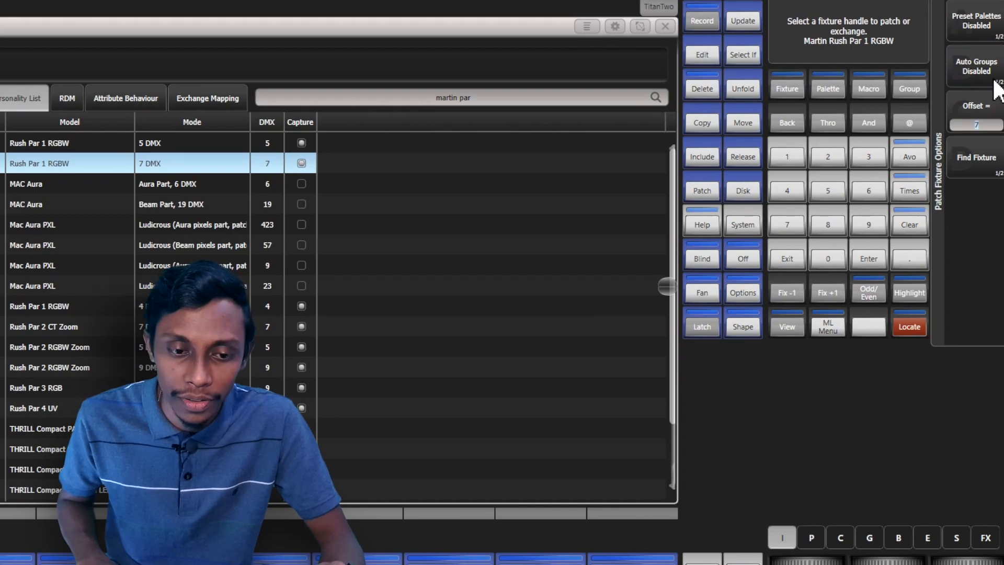
left_click(976, 66)
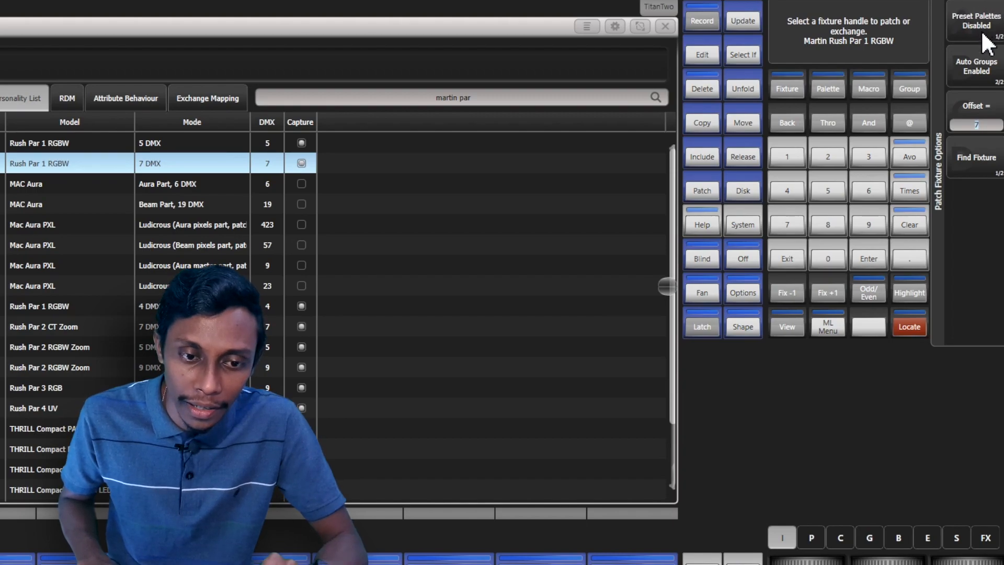
left_click(975, 21)
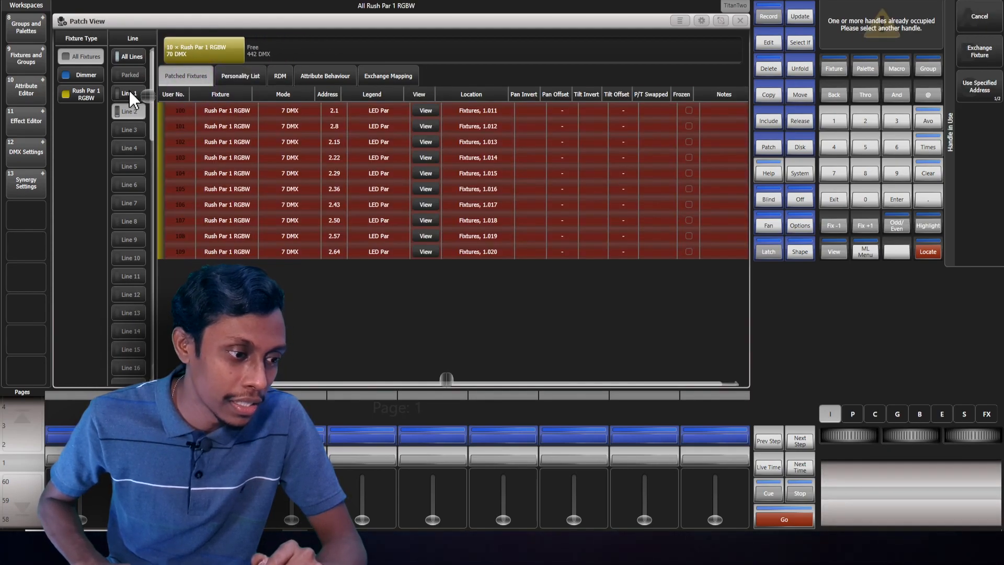
left_click(240, 76)
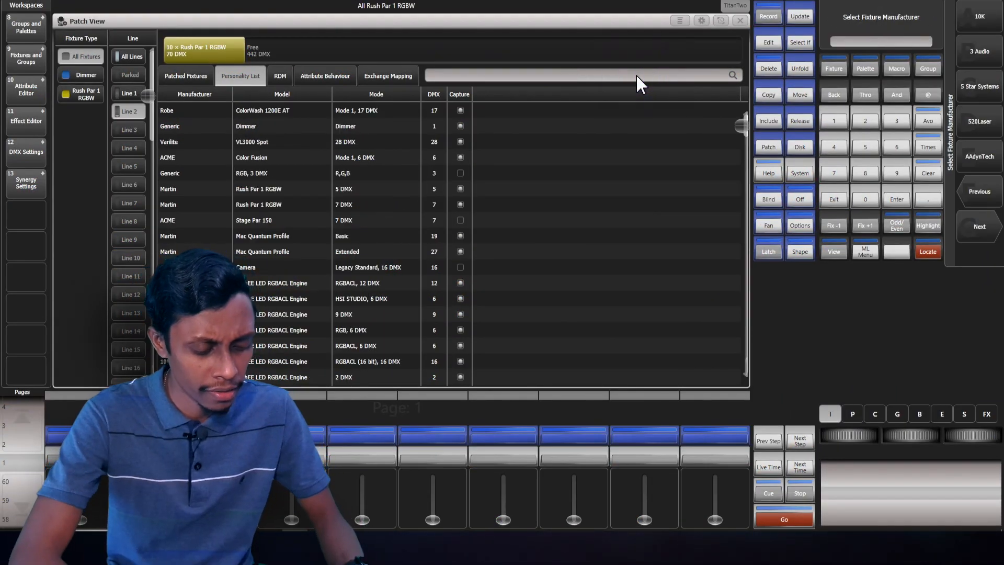
- Search the personality list for 'marti' to find the Mac Quantum Profile Basic
type("martin quan")
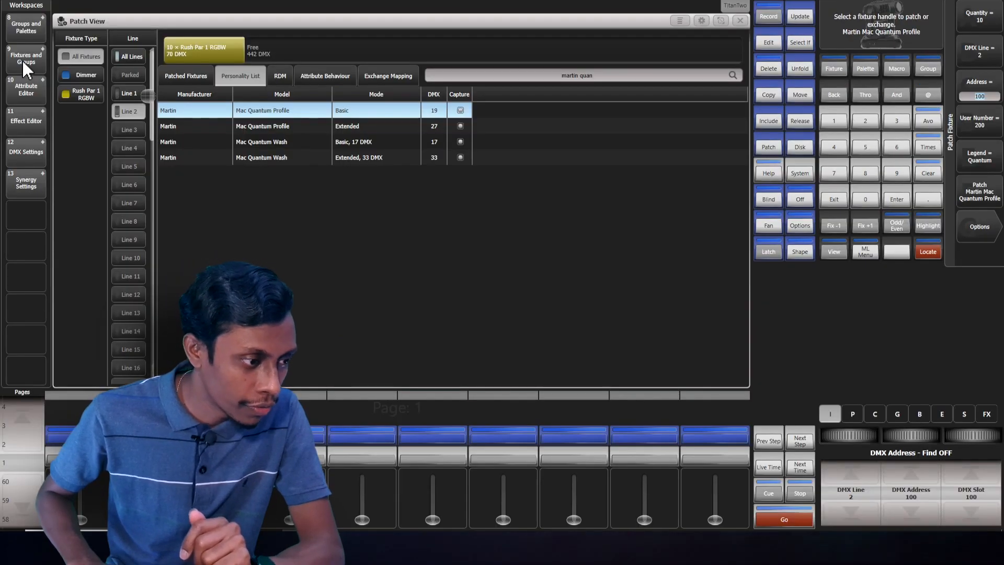
- Patch the ten Quantum profiles onto fixture page 2, then return to page 1
left_click(25, 57)
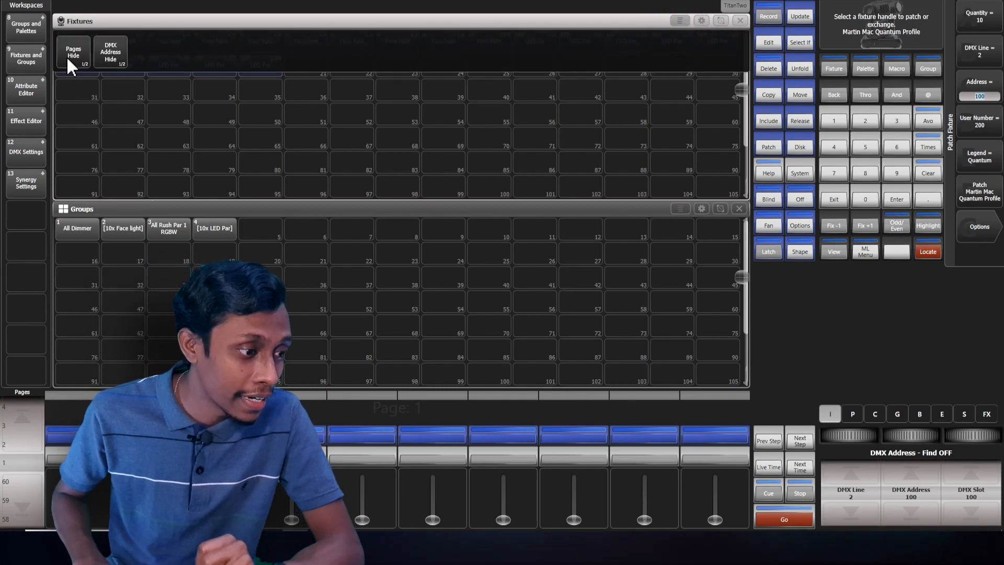
left_click(73, 52)
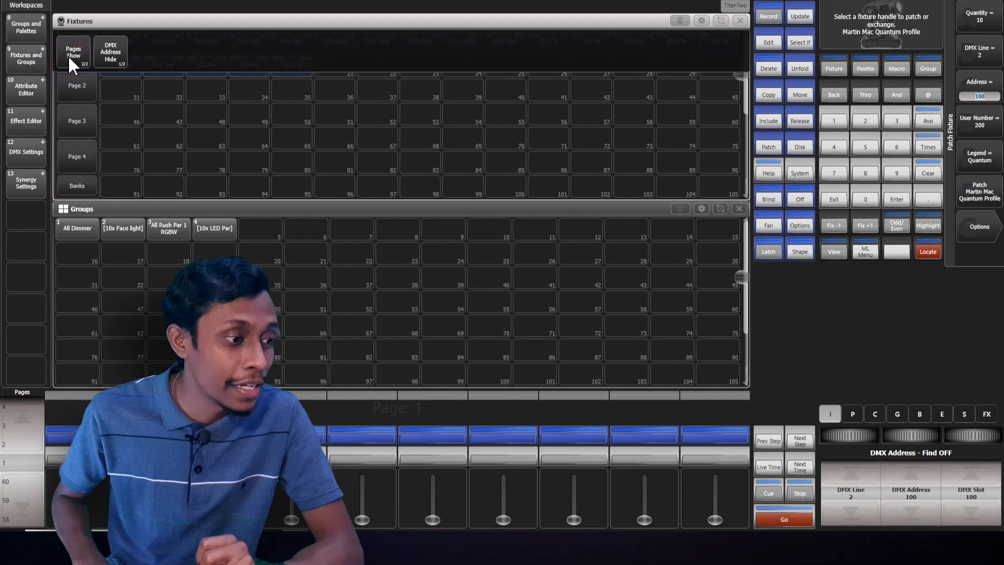
left_click(76, 50)
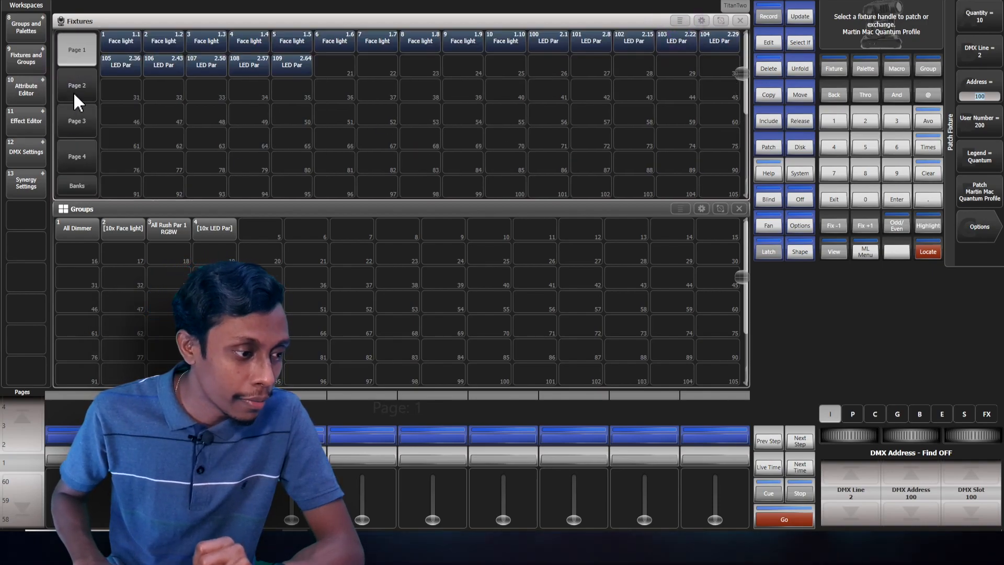
left_click(76, 85)
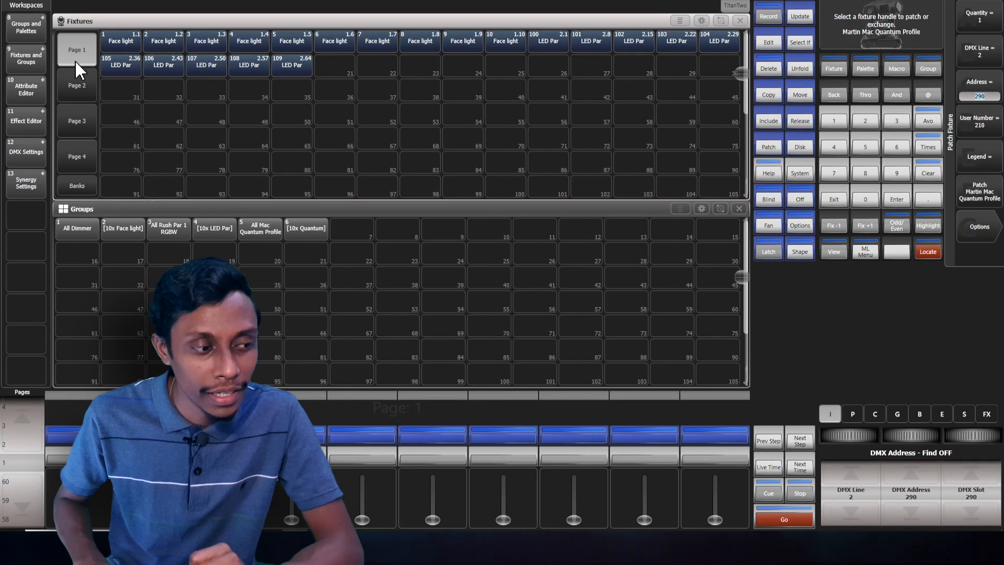
left_click(77, 85)
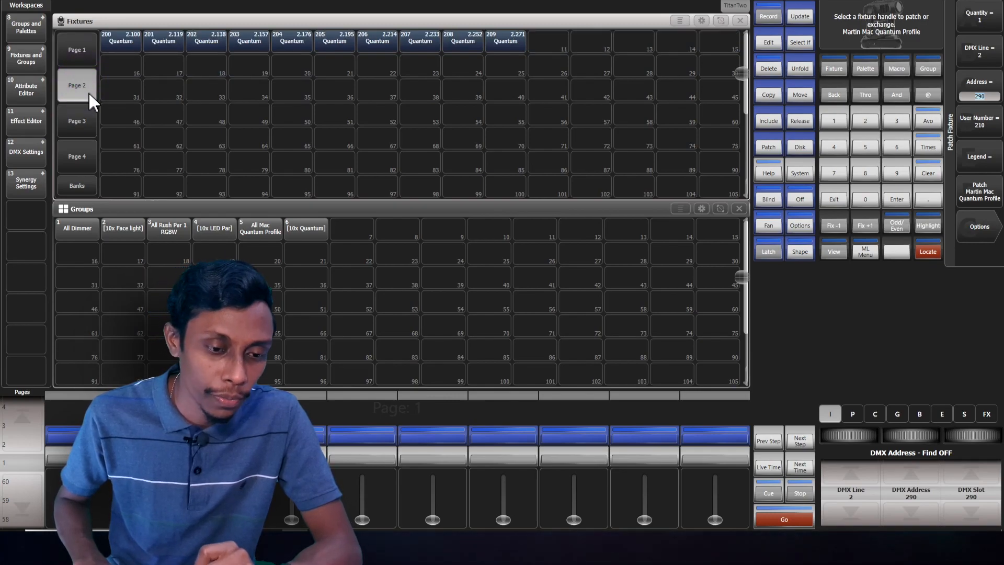
left_click(833, 199)
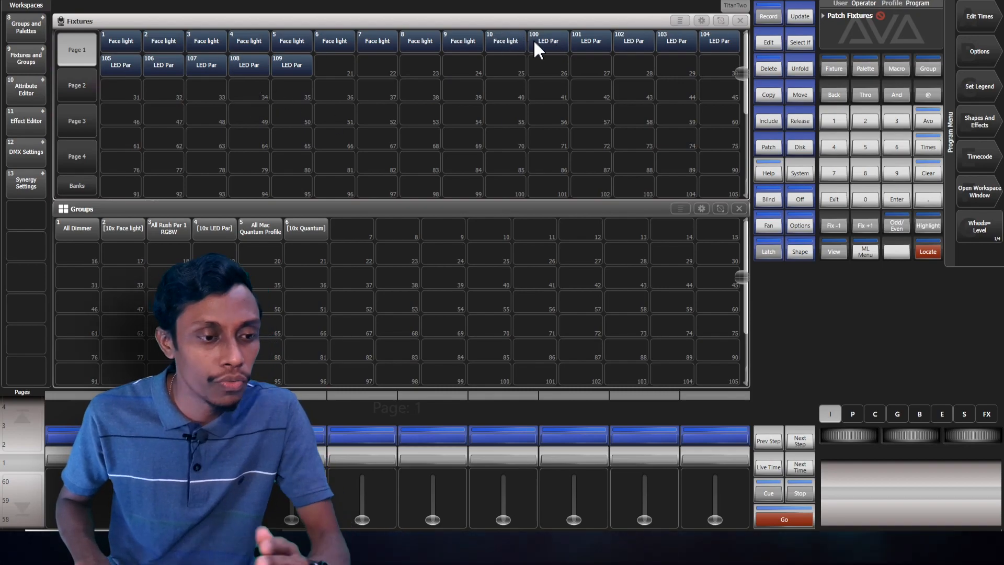
mouse_move(573, 54)
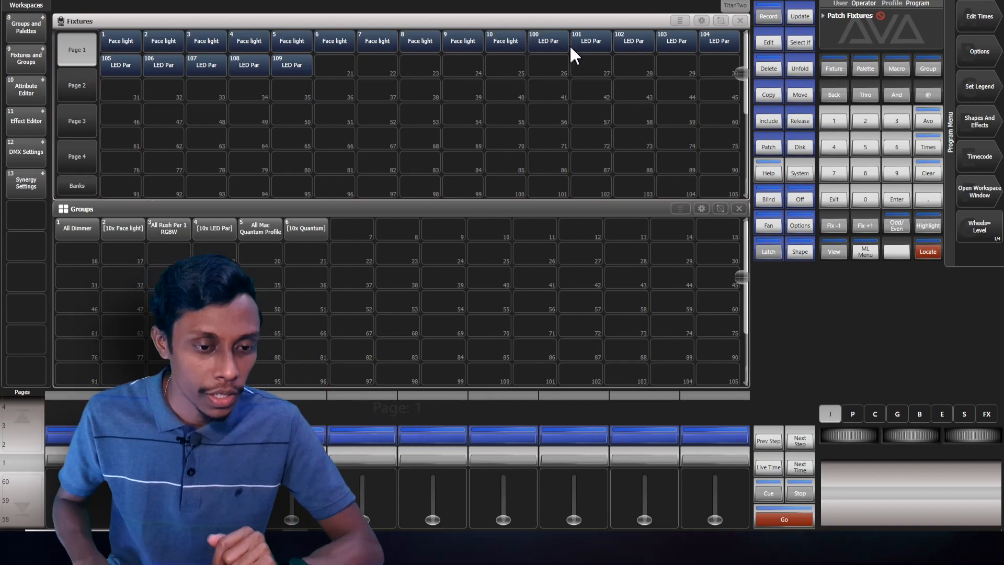
mouse_move(800, 116)
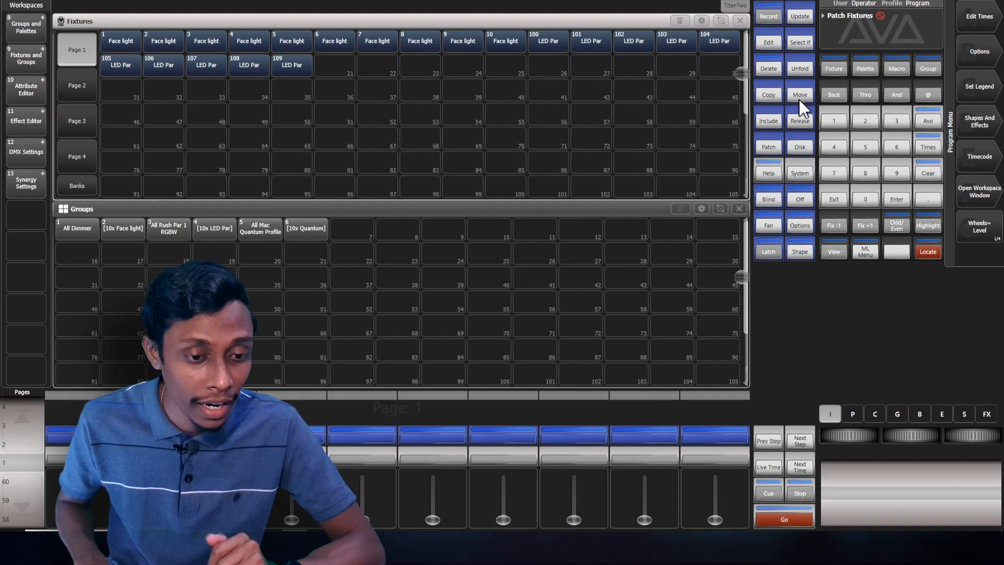
- Move the ten LED Par handles together into their own lower row on page one
left_click(799, 95)
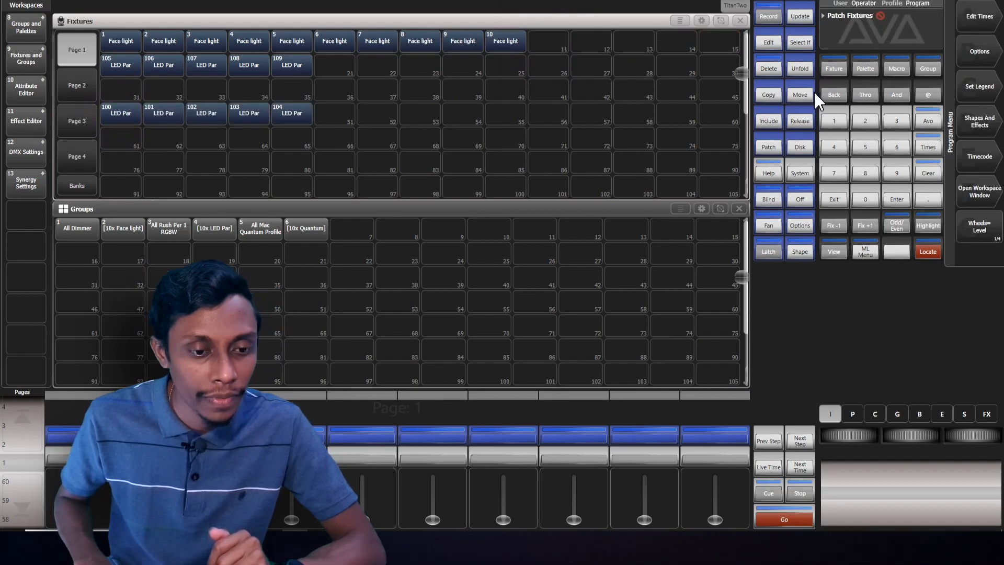
left_click(799, 94)
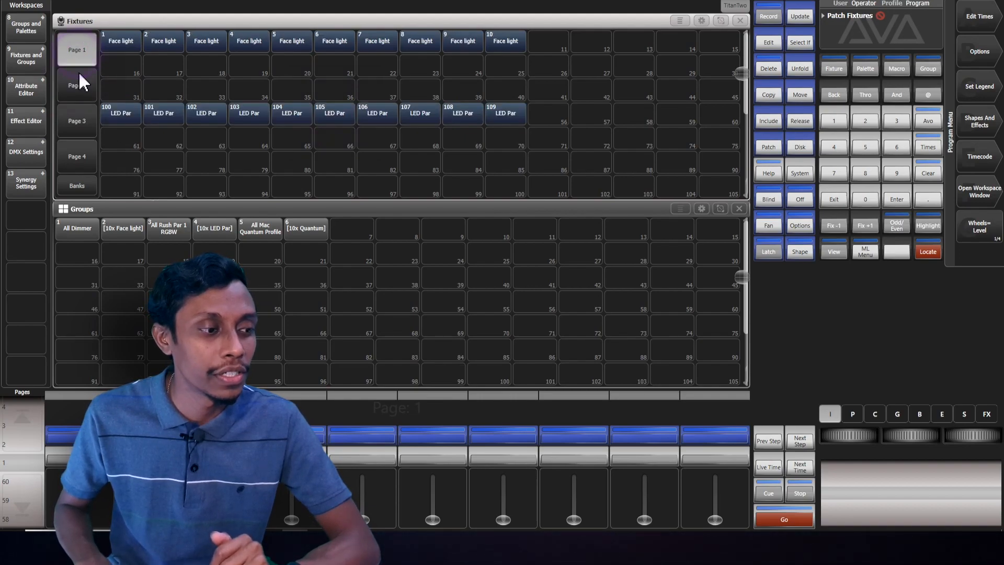
left_click(978, 188)
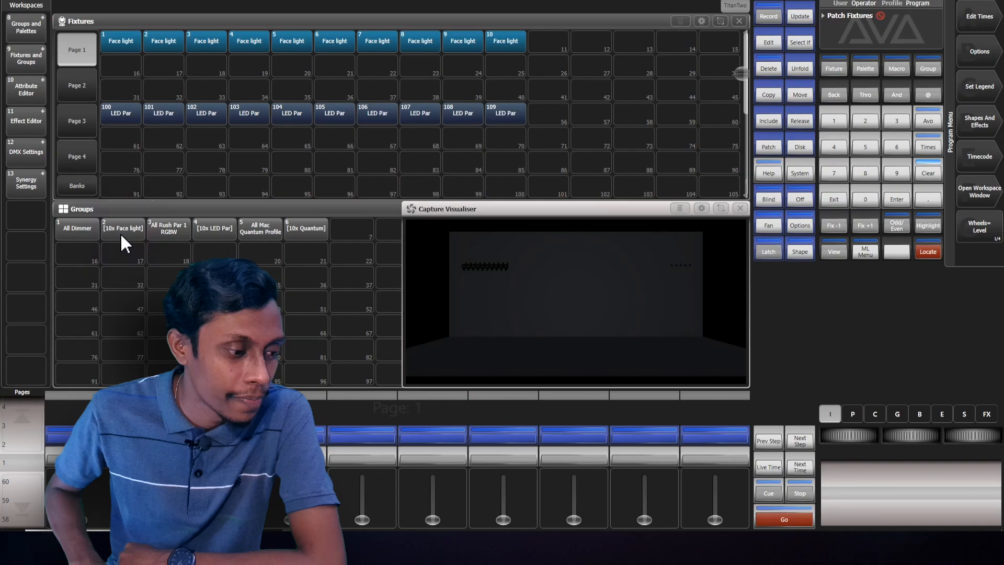
- Select the 10x Face light, 10x LED Par and 10x Quantum groups in turn for testing
left_click(122, 228)
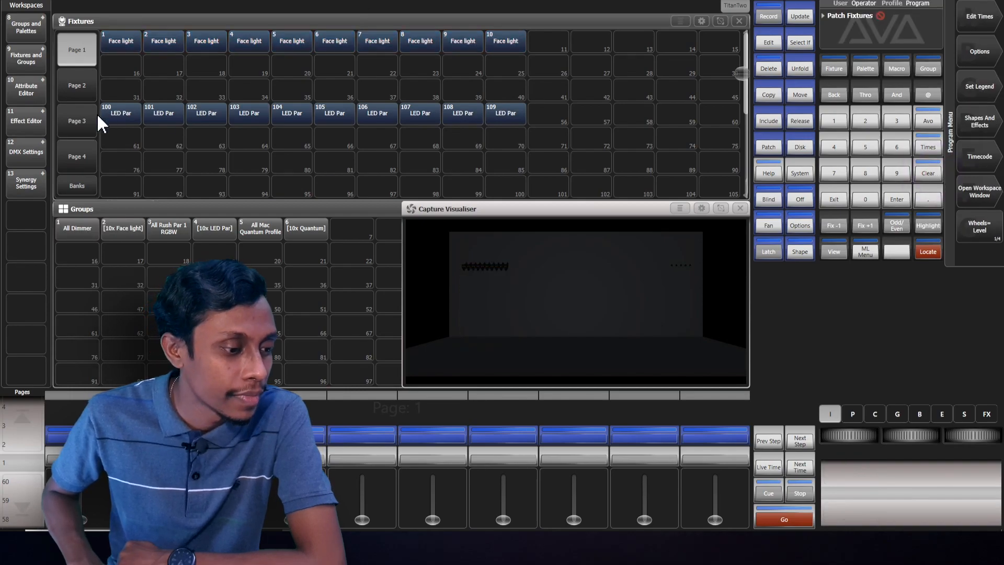
left_click(214, 228)
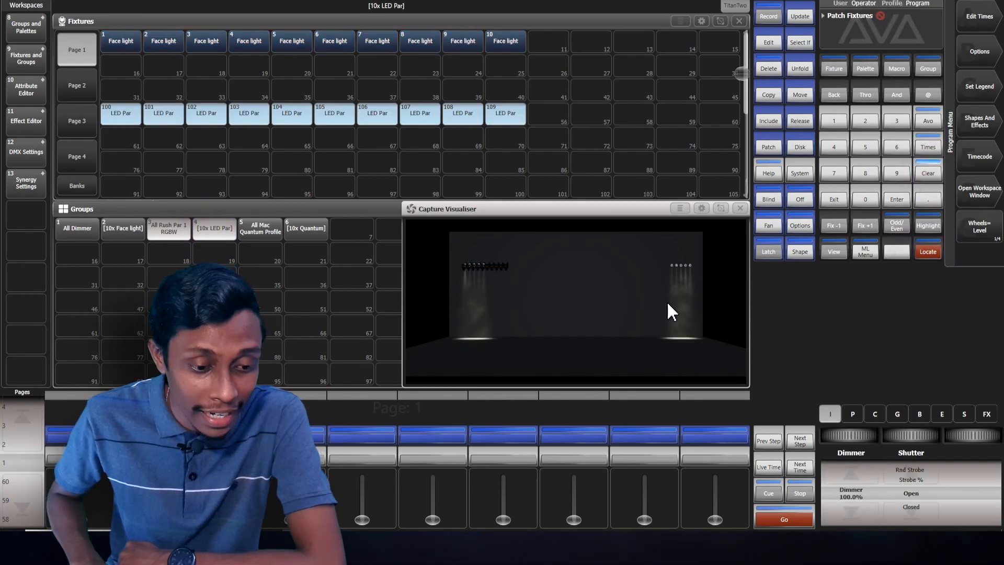
mouse_move(685, 324)
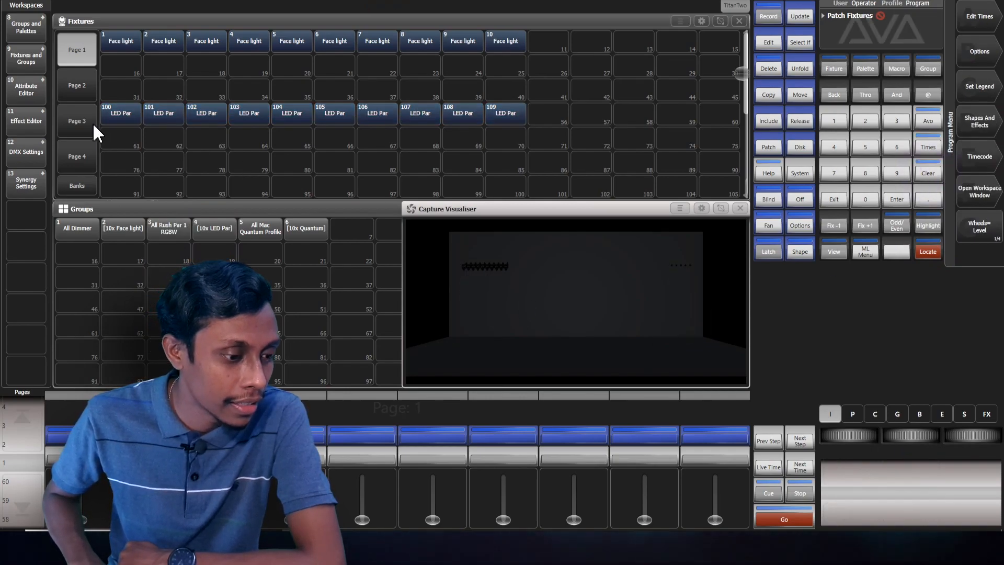
left_click(305, 229)
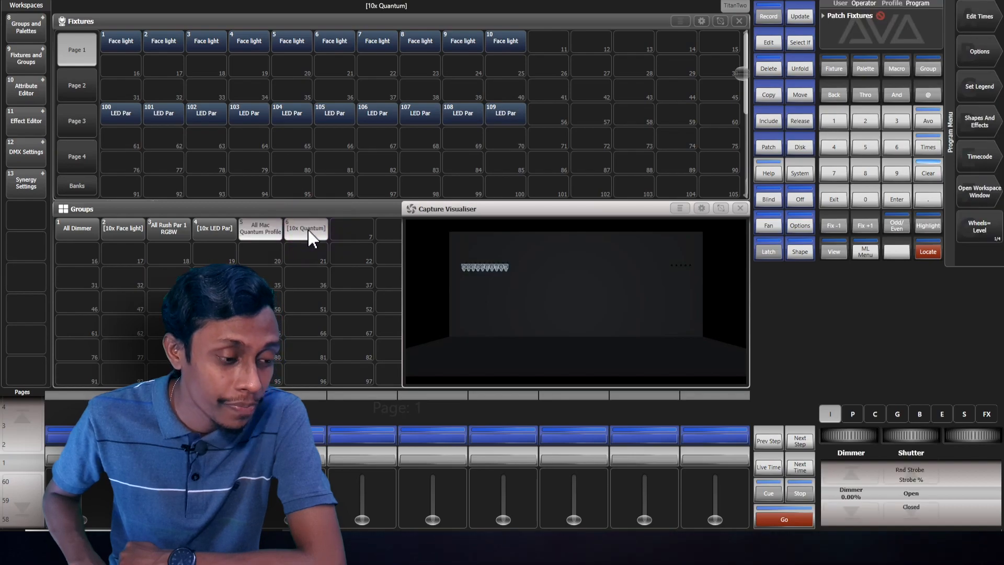